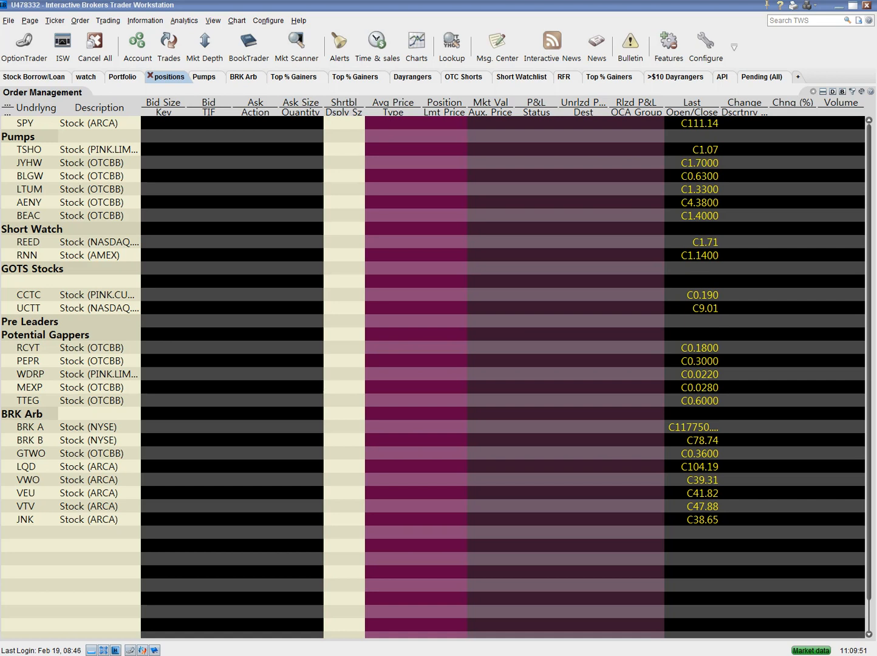
{"action": "mouse_move", "coordinate": [69, 135]}
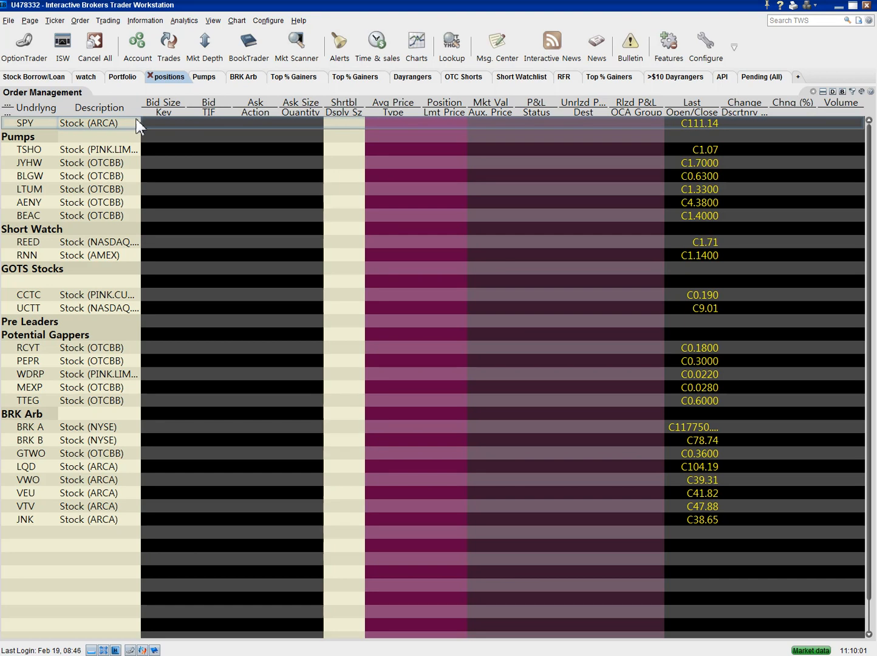
{"action": "mouse_move", "coordinate": [88, 132]}
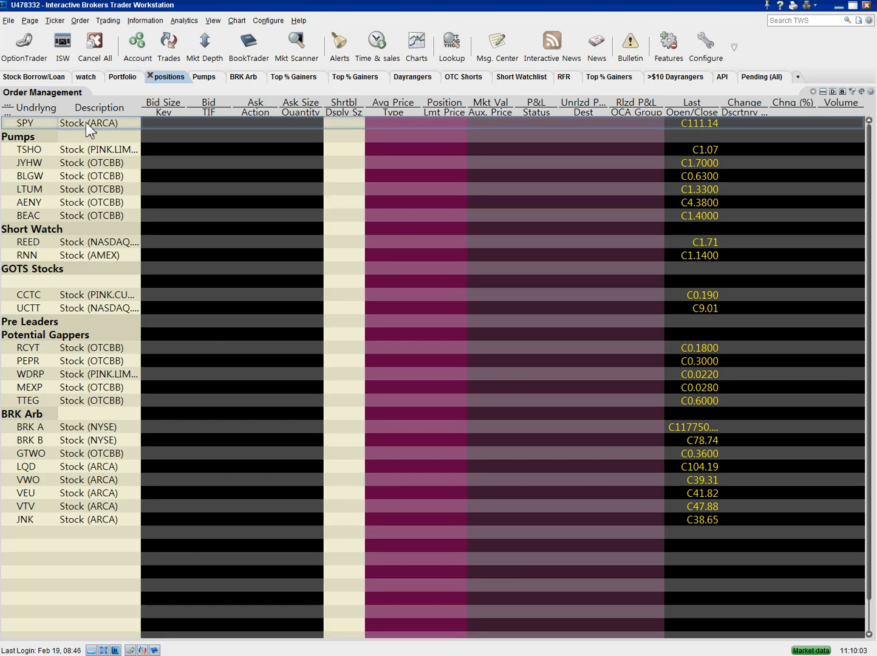
{"action": "mouse_move", "coordinate": [95, 139]}
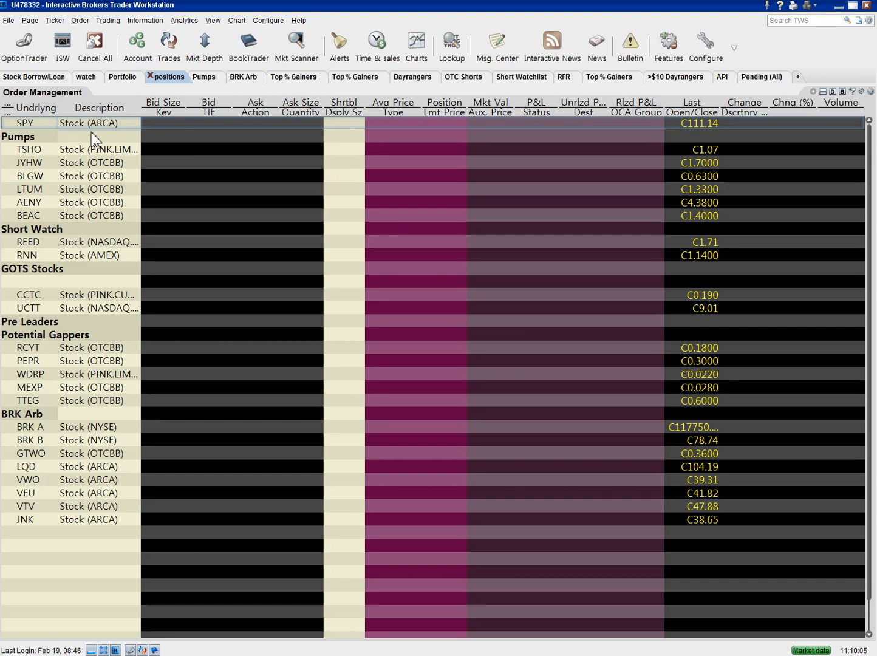
{"action": "mouse_move", "coordinate": [728, 152]}
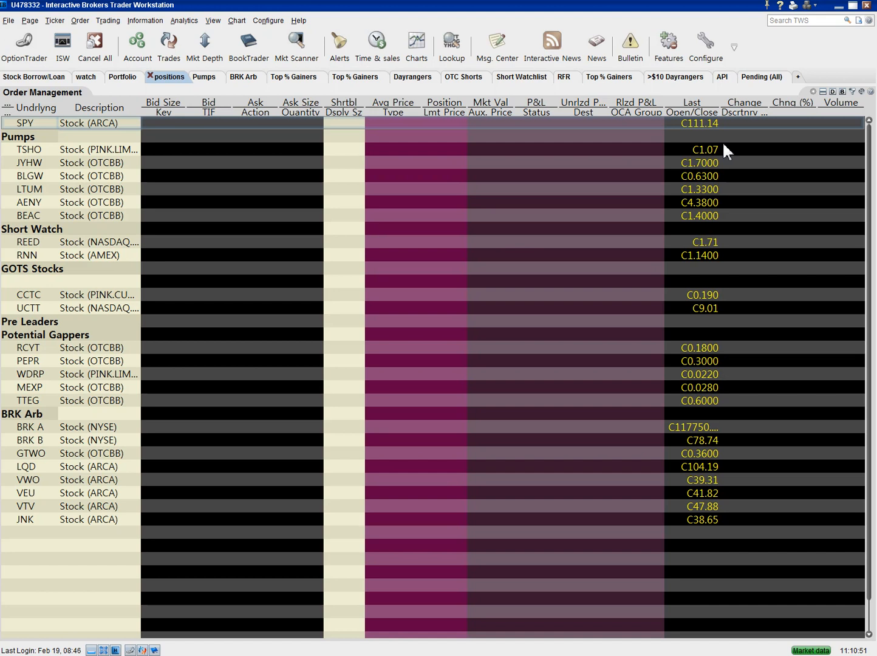
{"action": "mouse_move", "coordinate": [153, 243]}
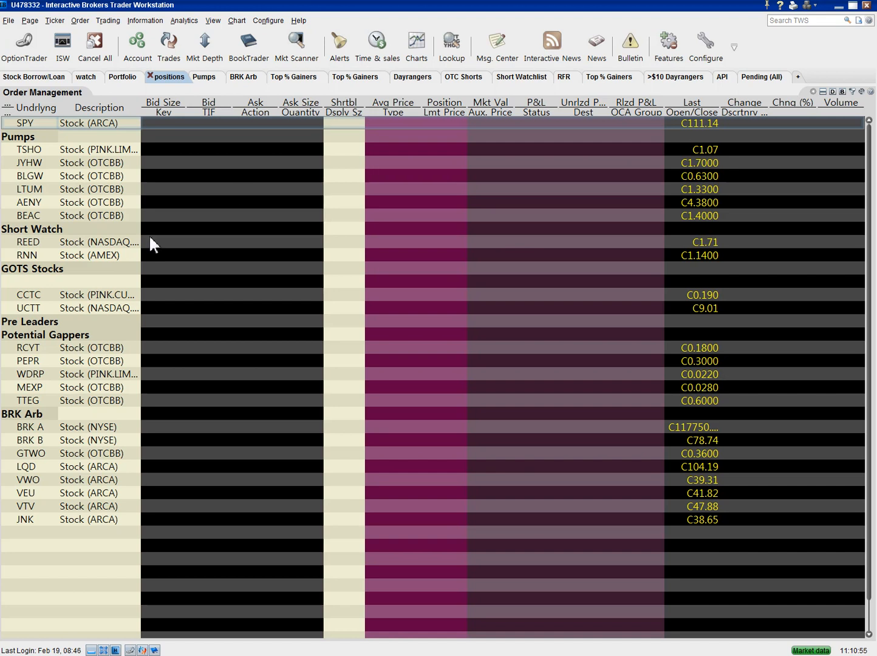
Add ISPI as an OTCBB stock in the blank row under GOTS Stocks.
{"action": "left_click", "coordinate": [33, 282]}
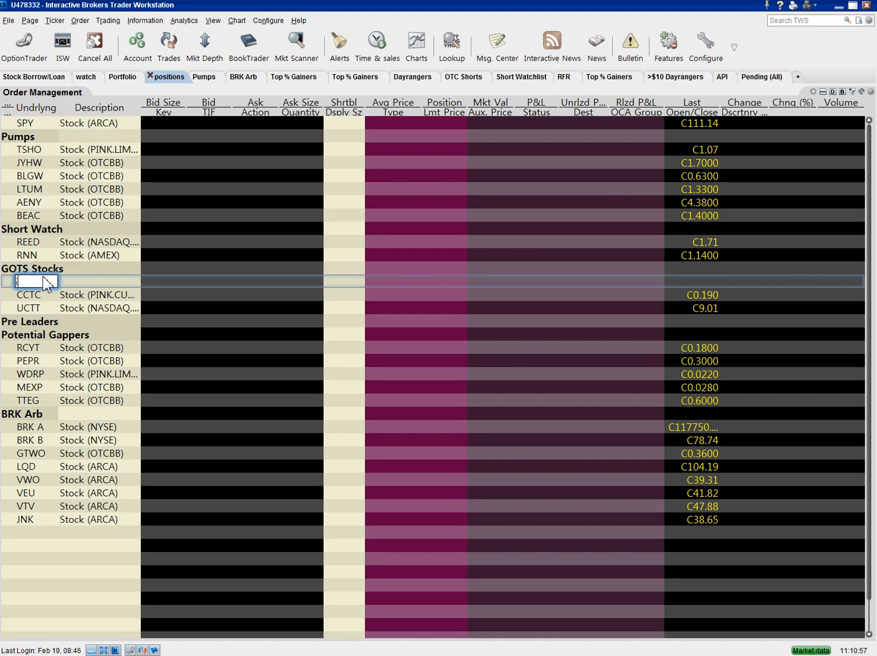
{"action": "type", "text": "ISPI"}
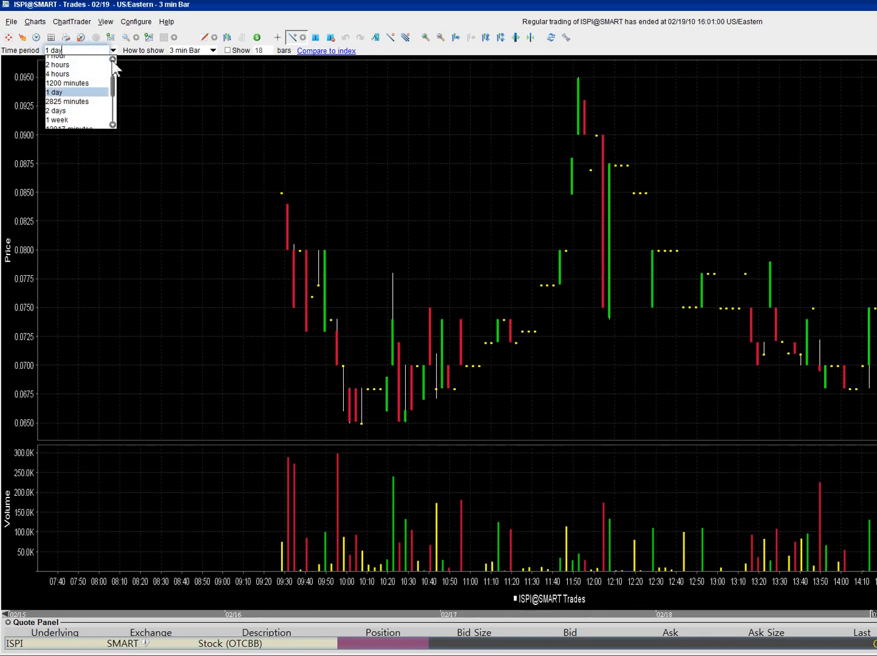
{"action": "left_click", "coordinate": [57, 119]}
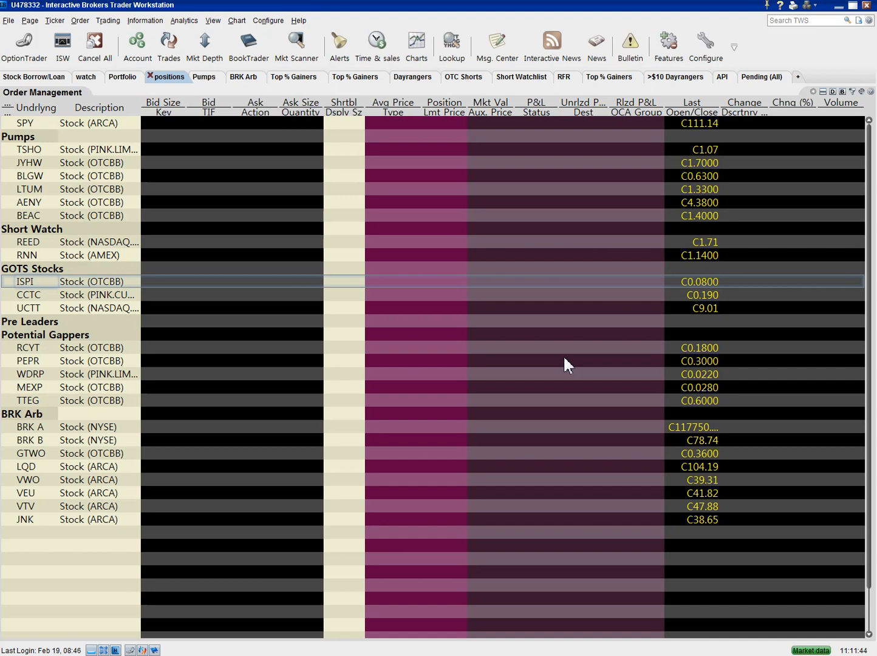
{"action": "mouse_move", "coordinate": [354, 200]}
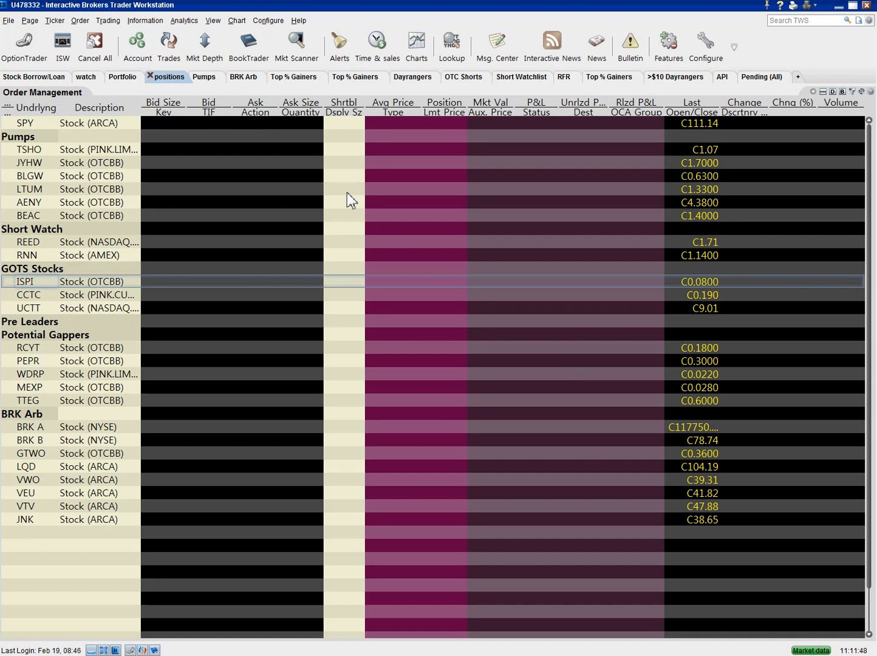
{"action": "mouse_move", "coordinate": [610, 165]}
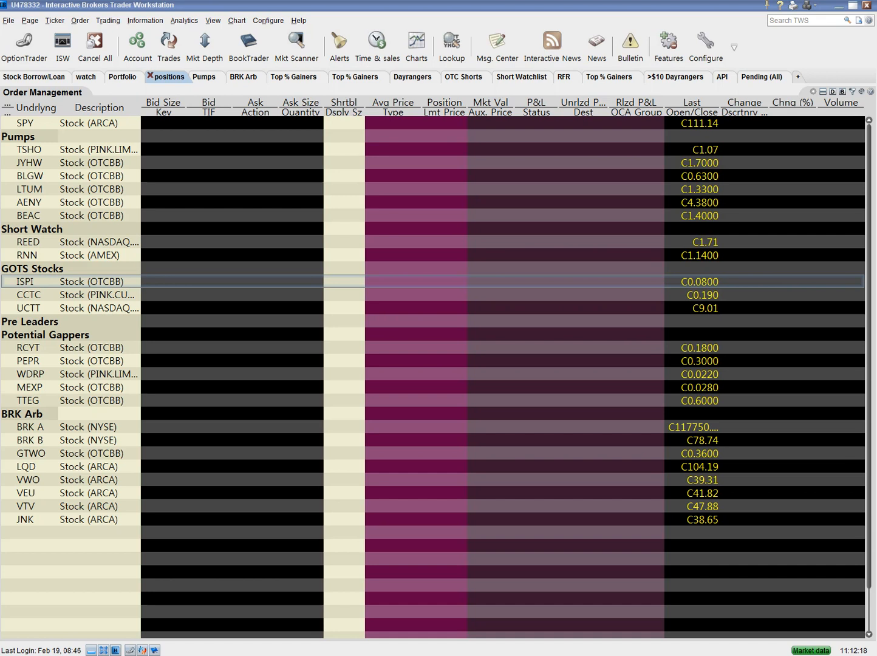
{"action": "mouse_move", "coordinate": [65, 294]}
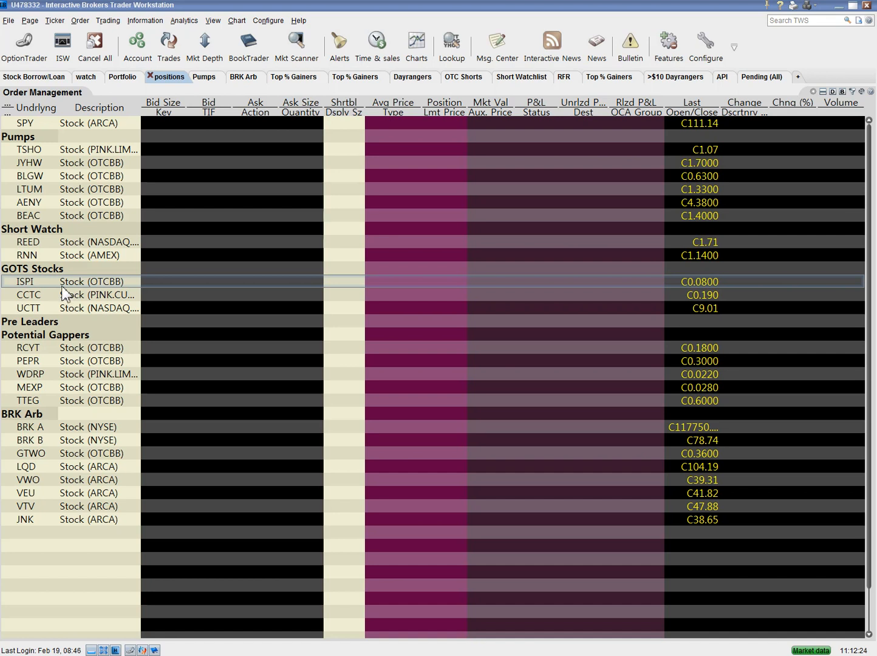
Chart ISPI over 1 week with 30-minute candlesticks and volume.
{"action": "double_click", "coordinate": [25, 282]}
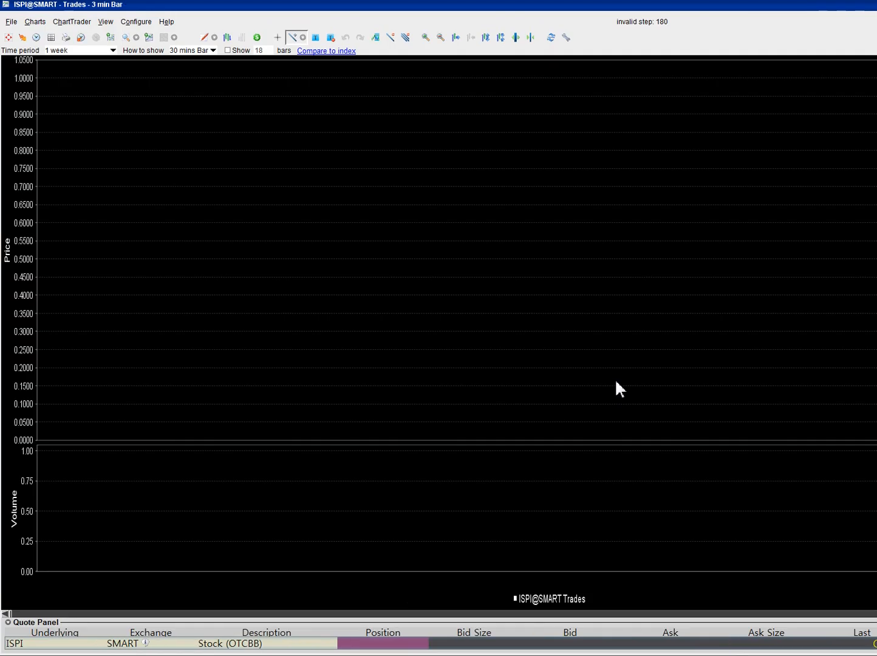
{"action": "mouse_move", "coordinate": [781, 239]}
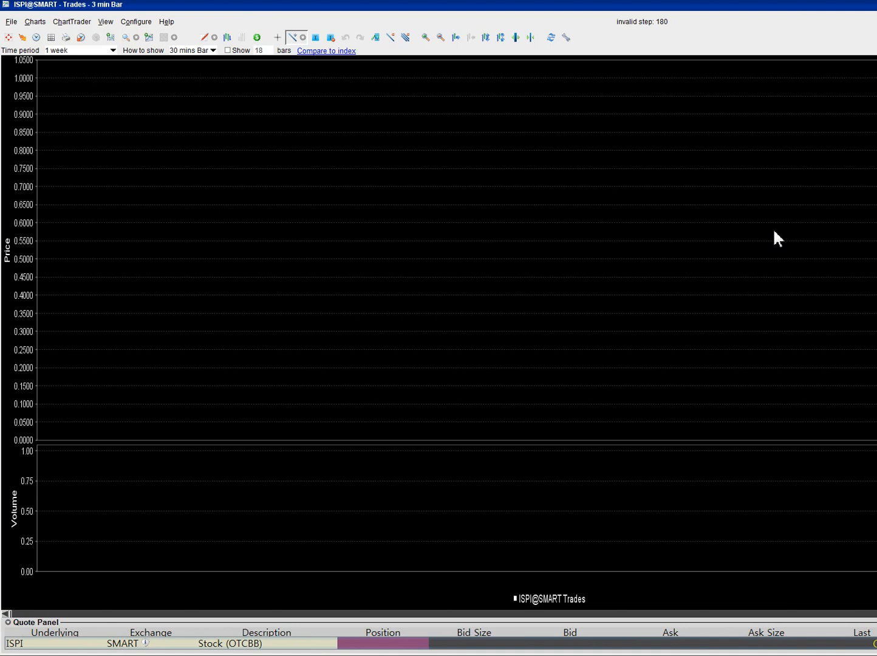
{"action": "mouse_move", "coordinate": [50, 65]}
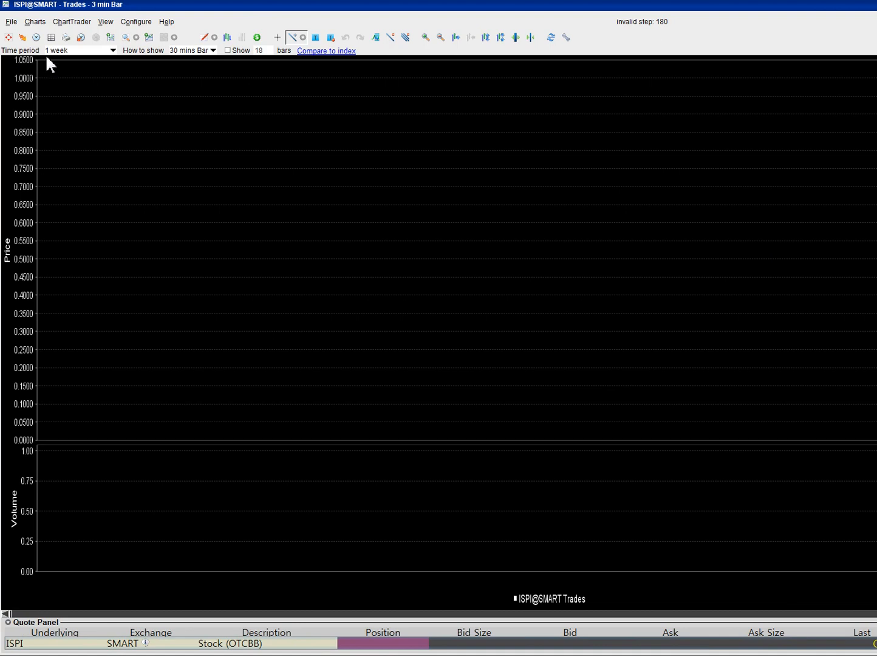
{"action": "left_click", "coordinate": [113, 49]}
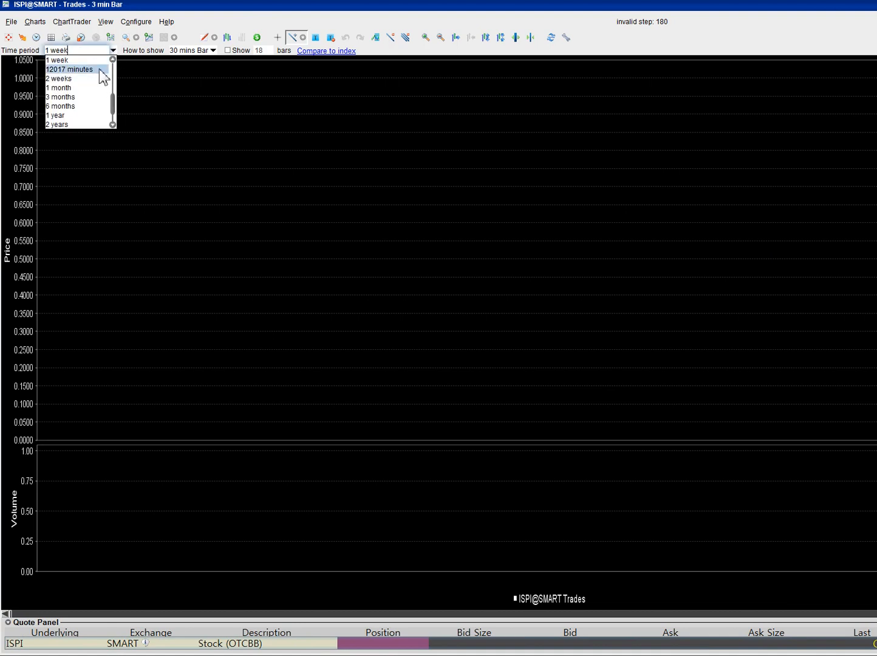
{"action": "left_click", "coordinate": [59, 78]}
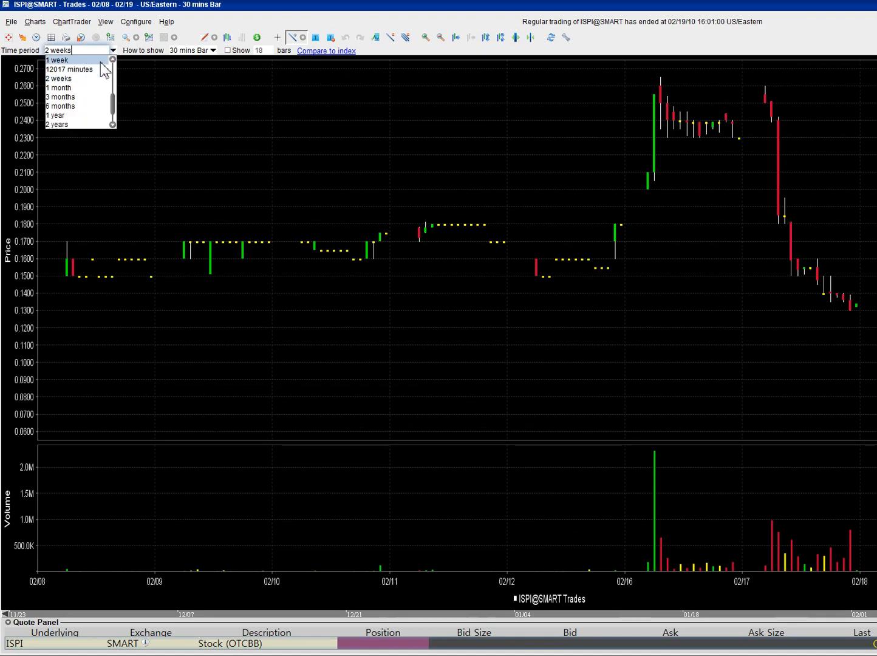
{"action": "left_click", "coordinate": [56, 60]}
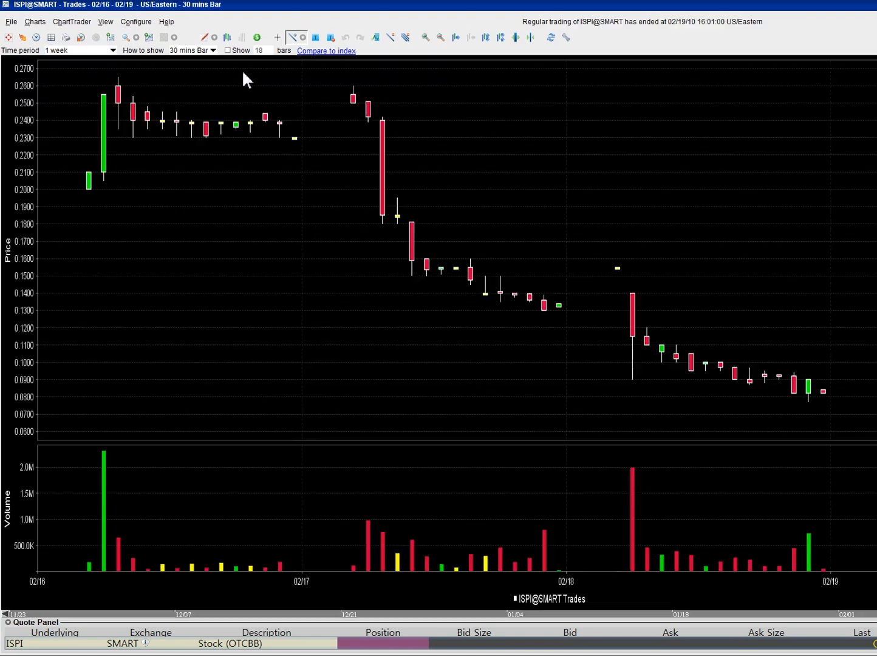
{"action": "mouse_move", "coordinate": [249, 156]}
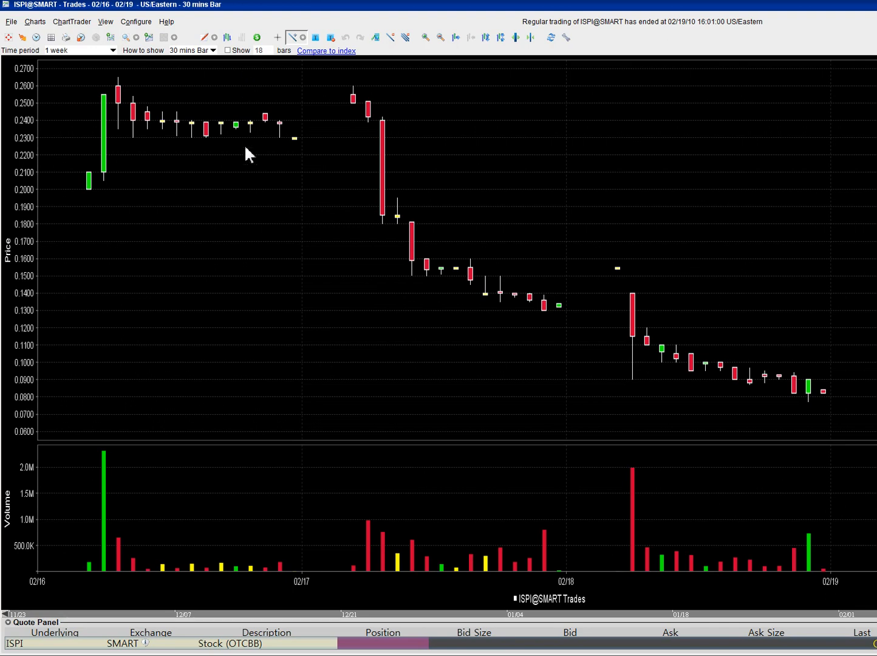
{"action": "mouse_move", "coordinate": [109, 488]}
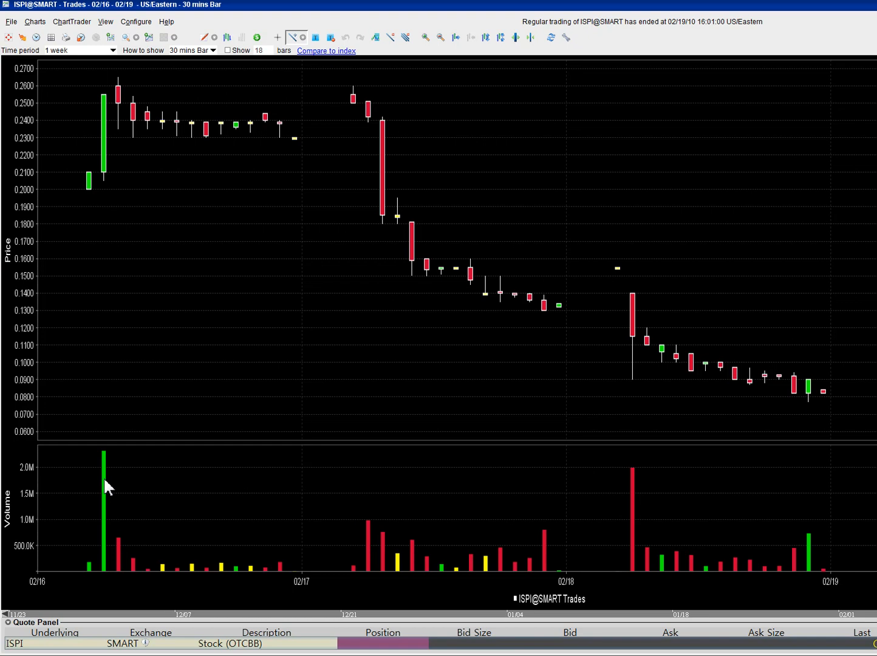
{"action": "mouse_move", "coordinate": [93, 284]}
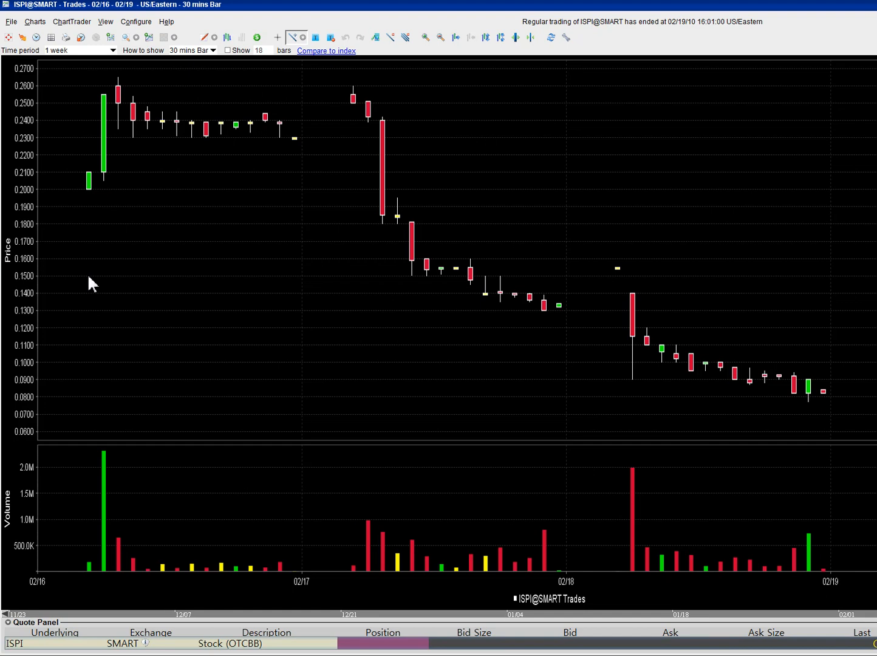
{"action": "mouse_move", "coordinate": [139, 216]}
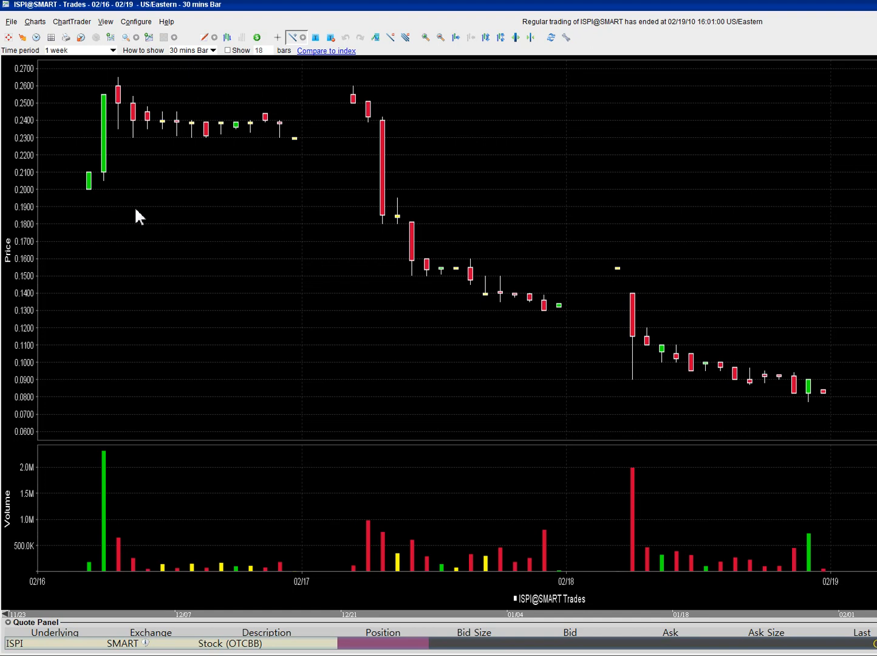
{"action": "mouse_move", "coordinate": [169, 195]}
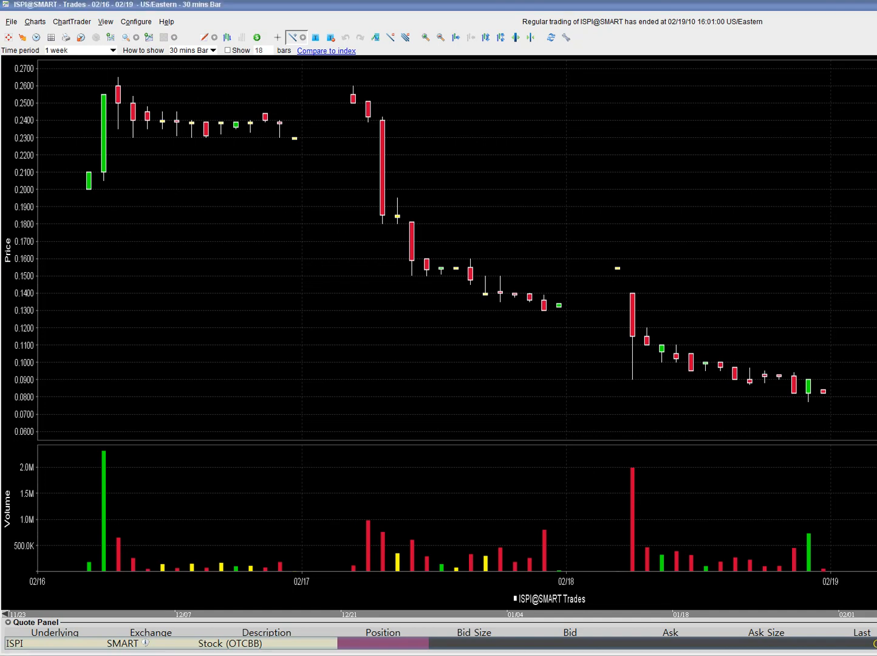
{"action": "mouse_move", "coordinate": [246, 286]}
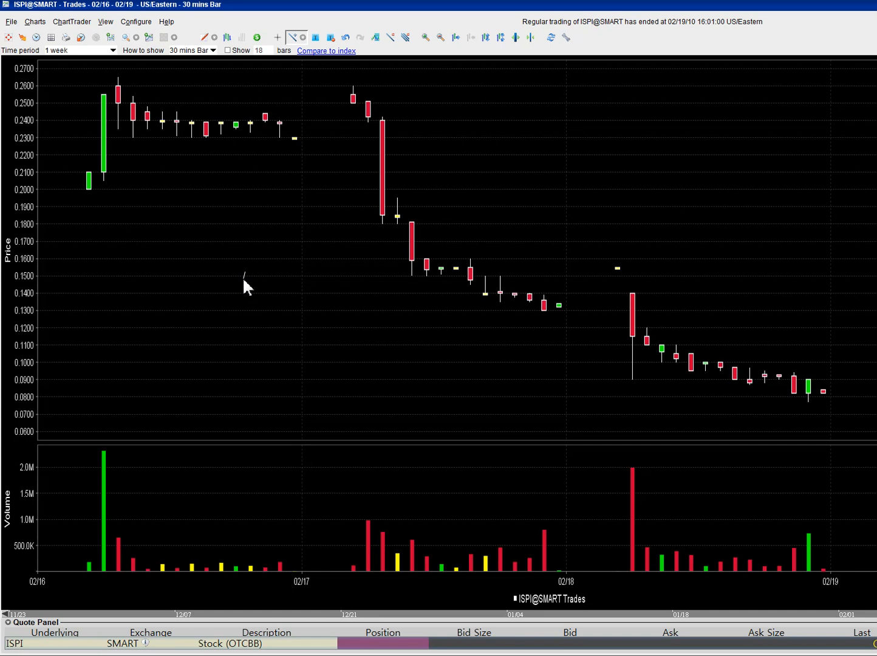
{"action": "mouse_move", "coordinate": [346, 272]}
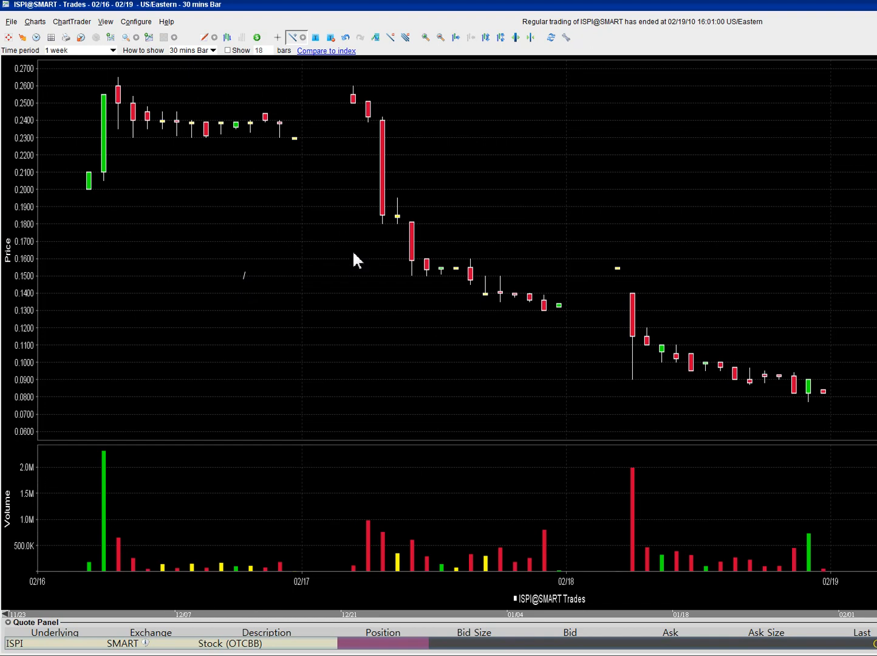
{"action": "mouse_move", "coordinate": [820, 187]}
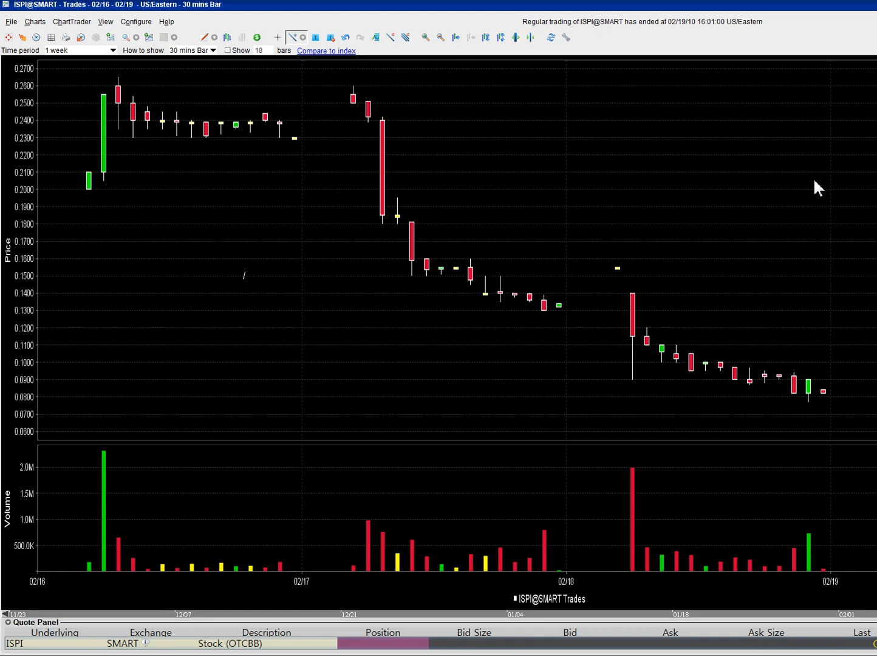